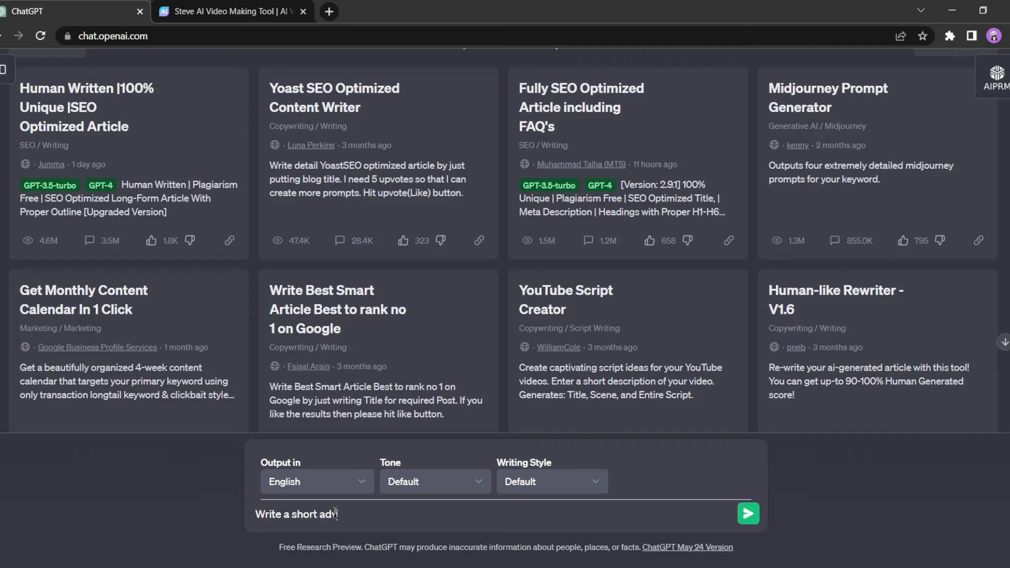
- Send the request for a 200-word adventure story to ChatGPT
{"action": "left_click", "coordinate": [748, 514]}
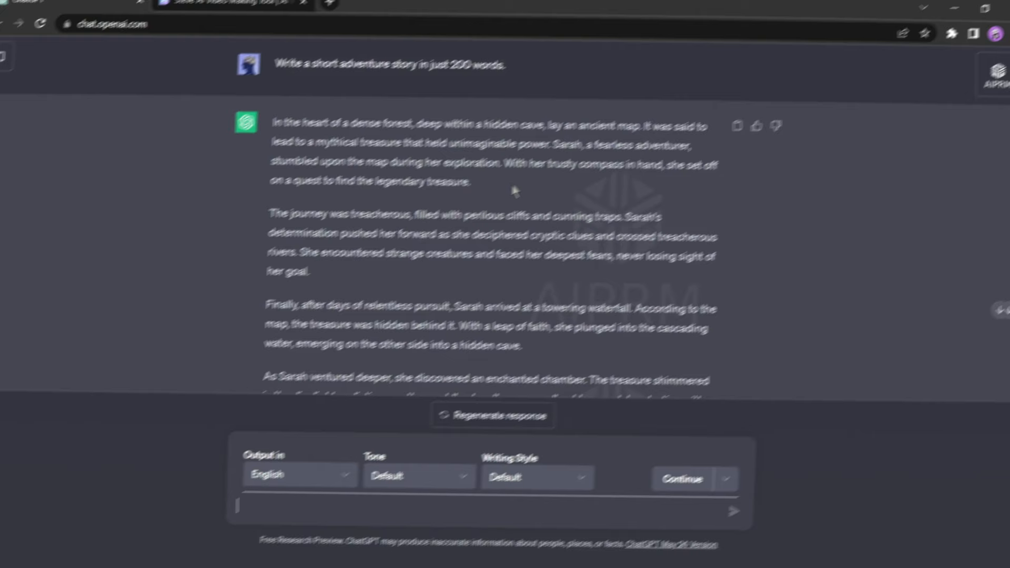
- Switch to the Steve AI dashboard with its video creation options
{"action": "left_click", "coordinate": [231, 10]}
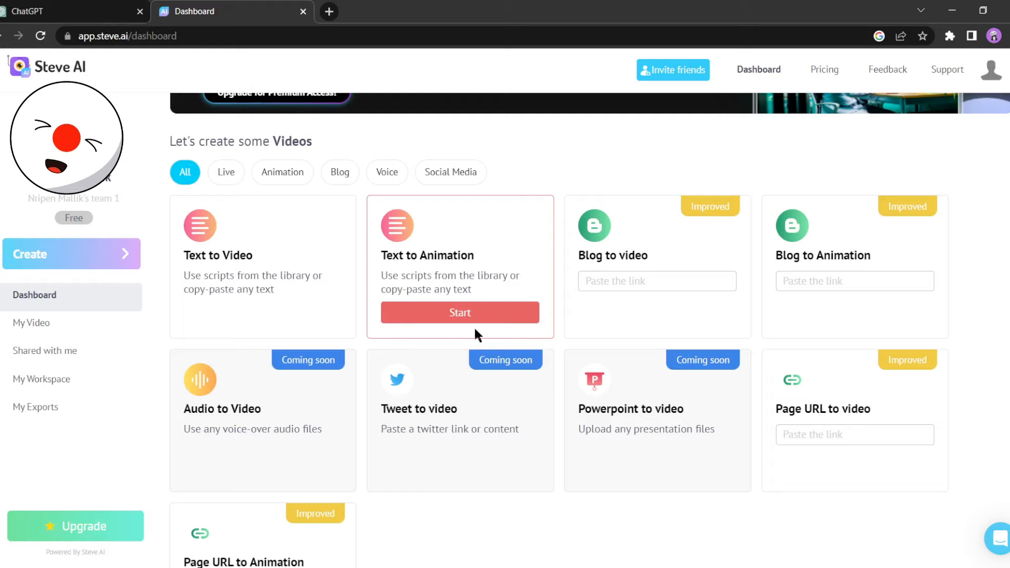
- Start a Text to Animation project using the Baby Care Promo sample script
{"action": "left_click", "coordinate": [460, 313]}
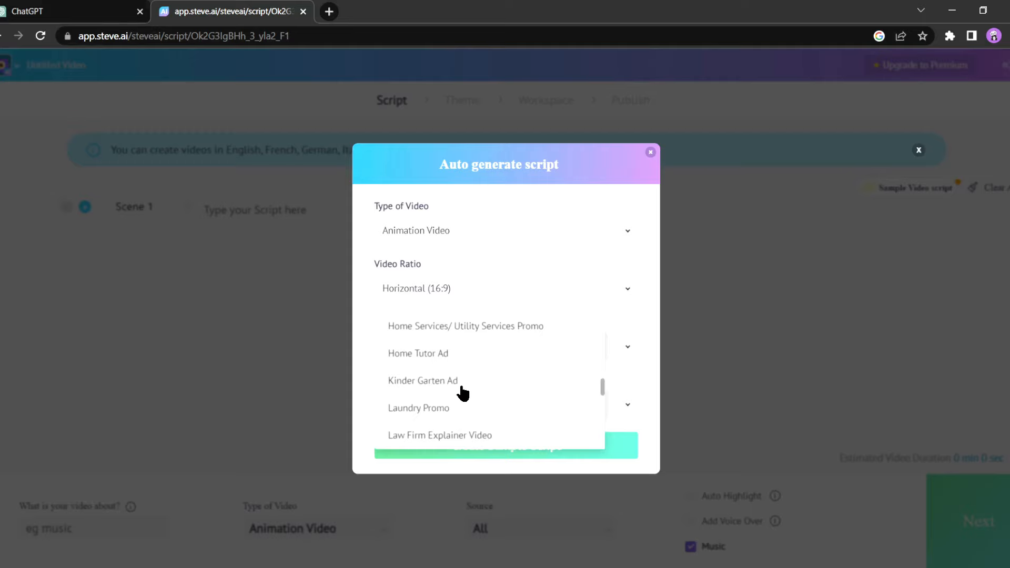
{"action": "left_click", "coordinate": [507, 446]}
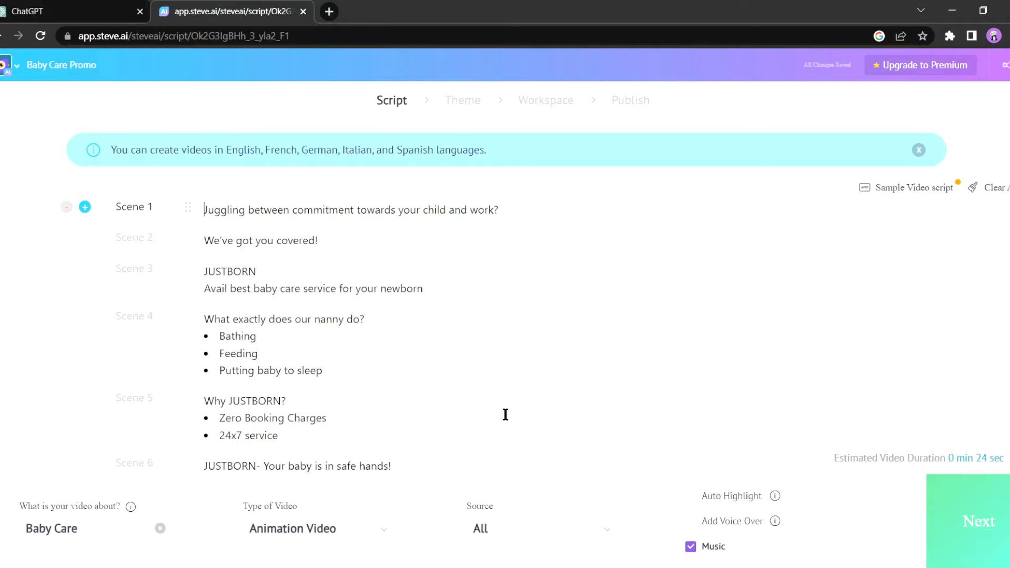
{"action": "mouse_move", "coordinate": [432, 187]}
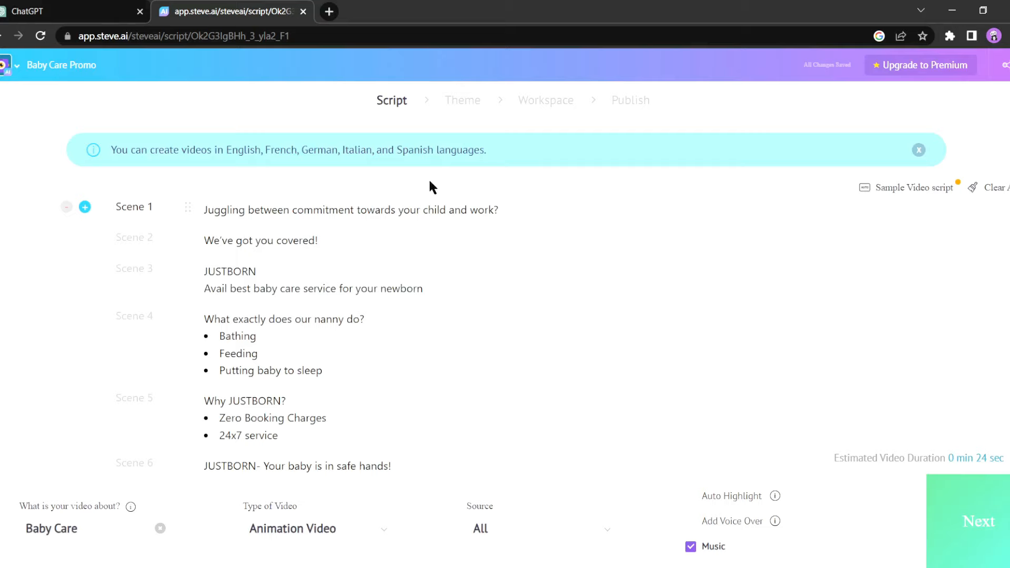
- Copy the ChatGPT adventure story and bring it into the Steve AI script
{"action": "left_click", "coordinate": [71, 11]}
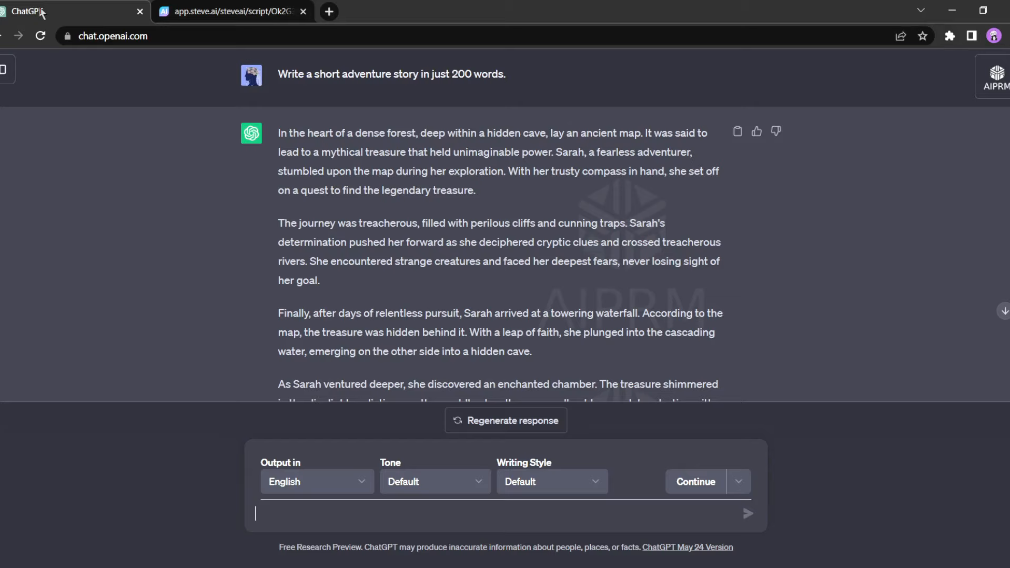
{"action": "left_click", "coordinate": [232, 12]}
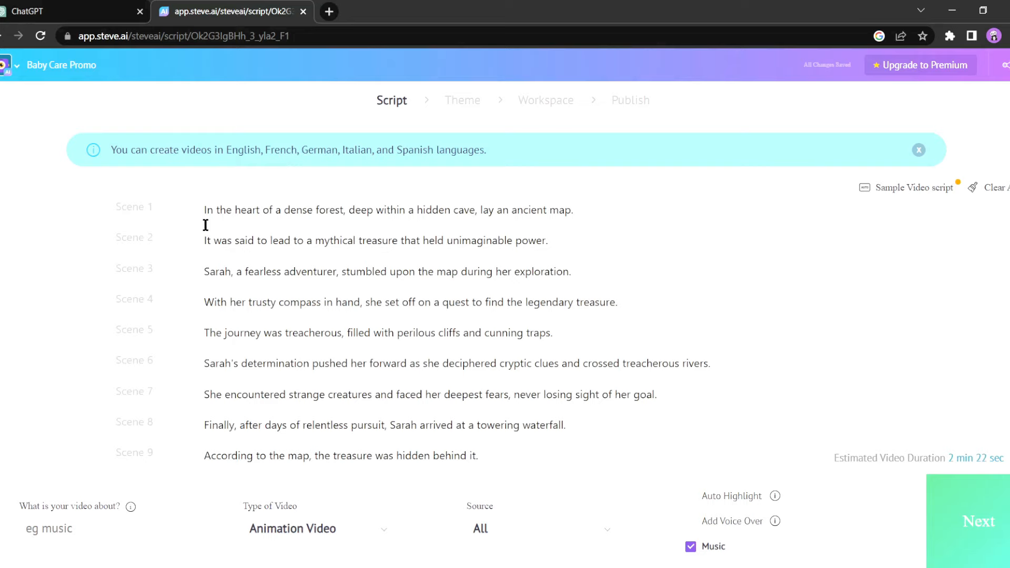
- Generate the animated video using the second design style on the Theme page
{"action": "left_click", "coordinate": [979, 522]}
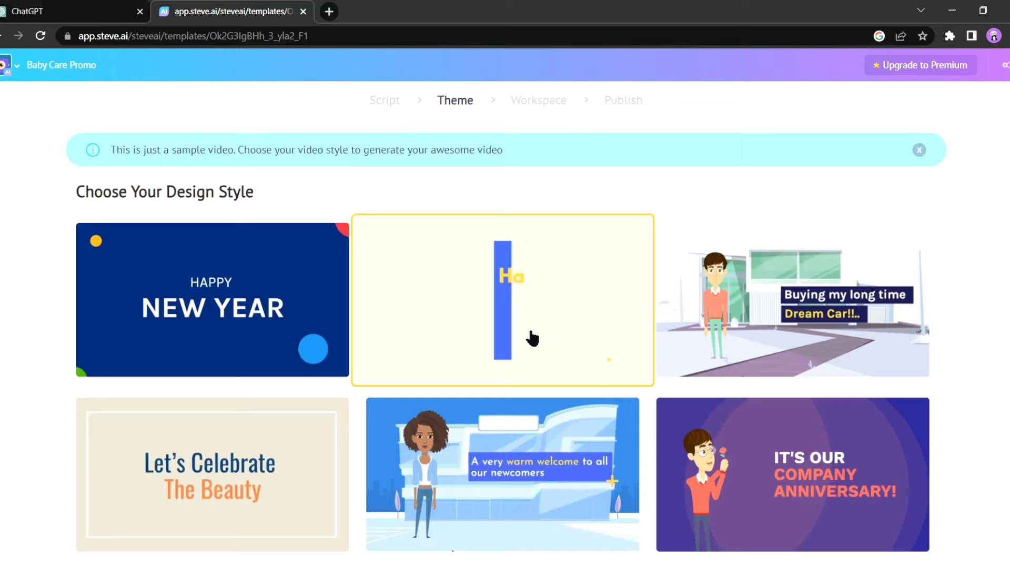
{"action": "left_click", "coordinate": [502, 300]}
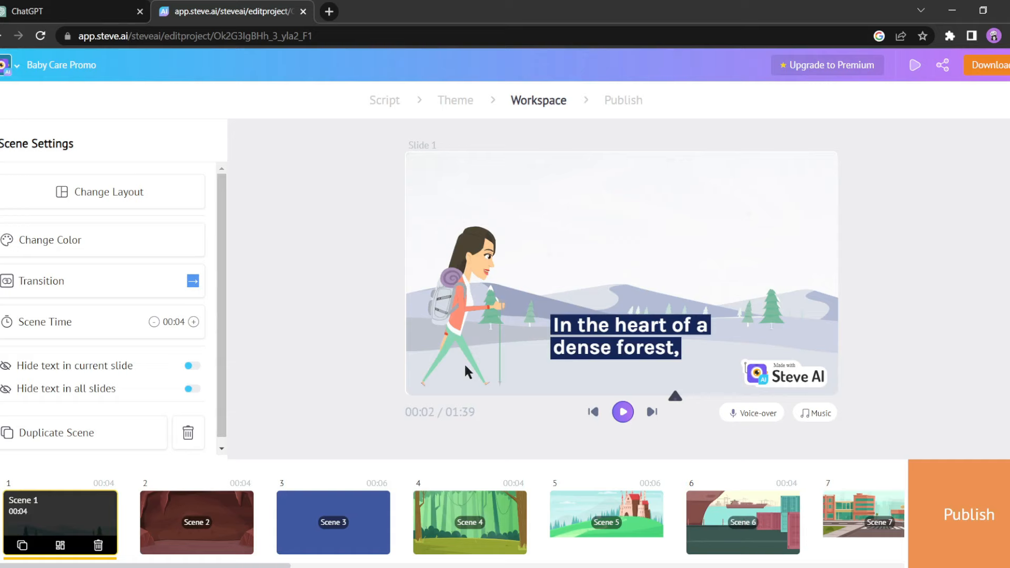
- Apply the Custom colour theme to scene 1 via Change Color
{"action": "left_click", "coordinate": [334, 523]}
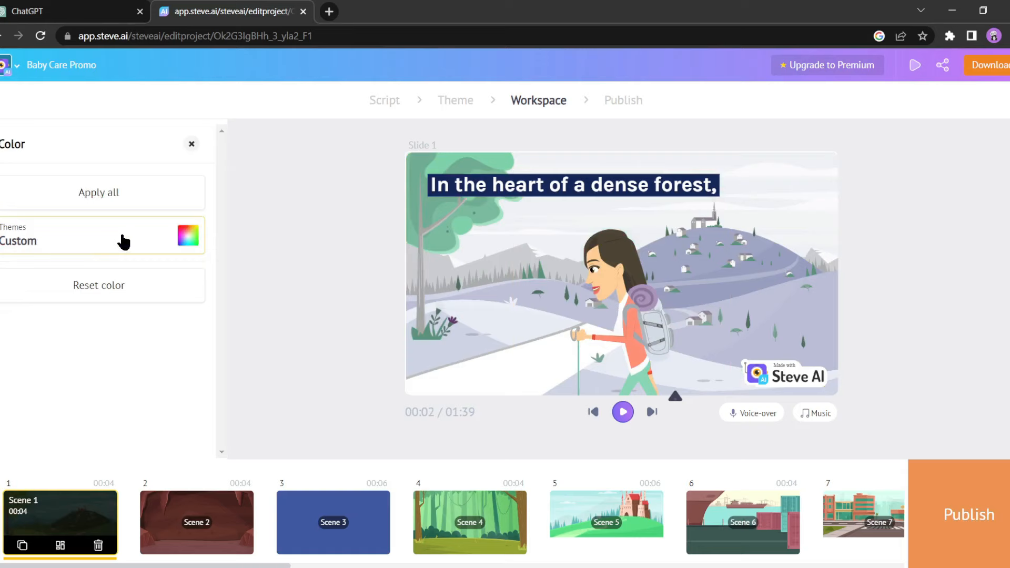
{"action": "left_click", "coordinate": [197, 523]}
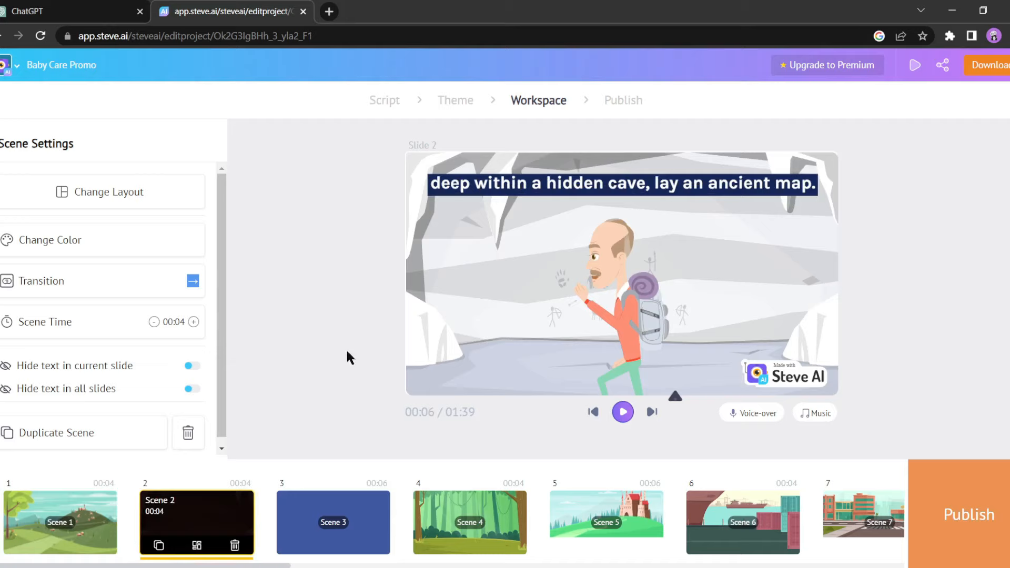
{"action": "mouse_move", "coordinate": [504, 373]}
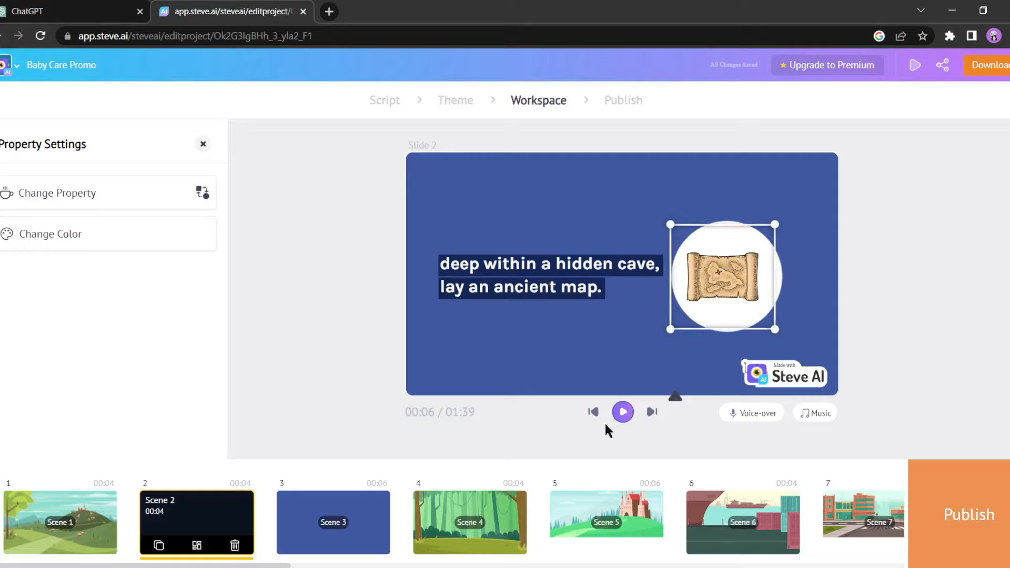
- Give scene 2 the image layout showing a scroll beside the ancient-map caption
{"action": "left_click", "coordinate": [469, 522]}
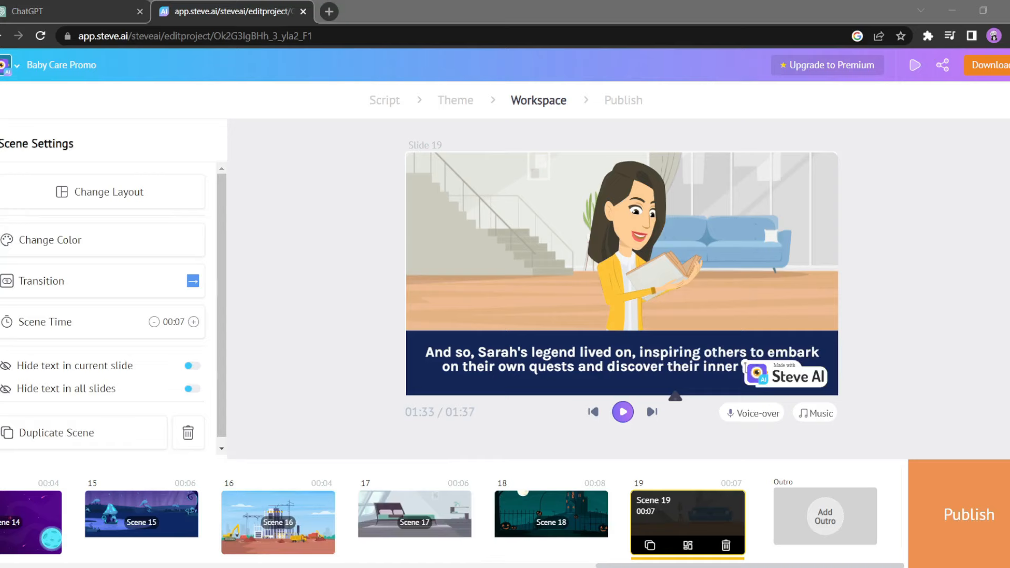
{"action": "mouse_move", "coordinate": [738, 422]}
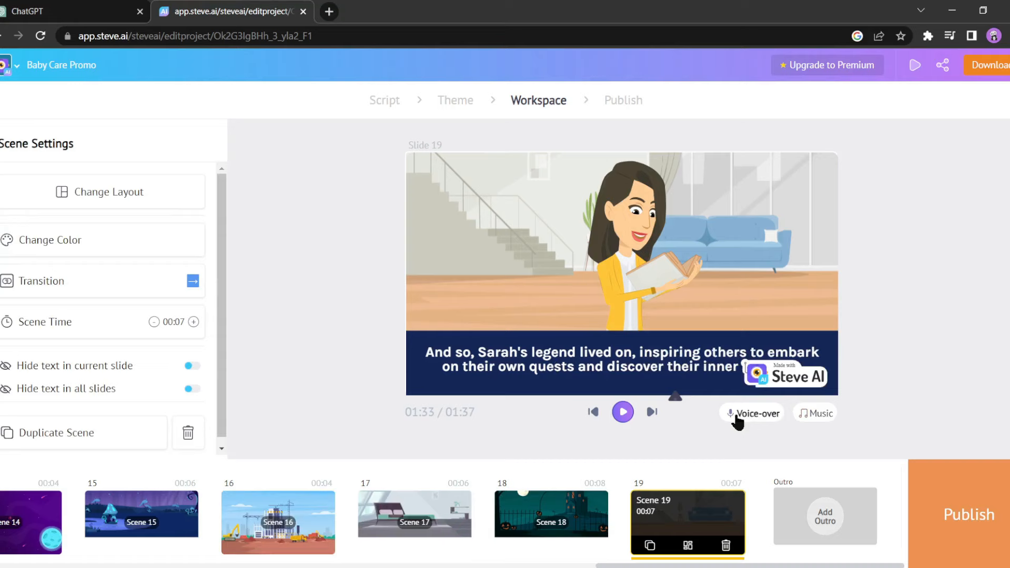
- Generate an English US female Joanna voiceover and play the 1:45 video
{"action": "left_click", "coordinate": [751, 413]}
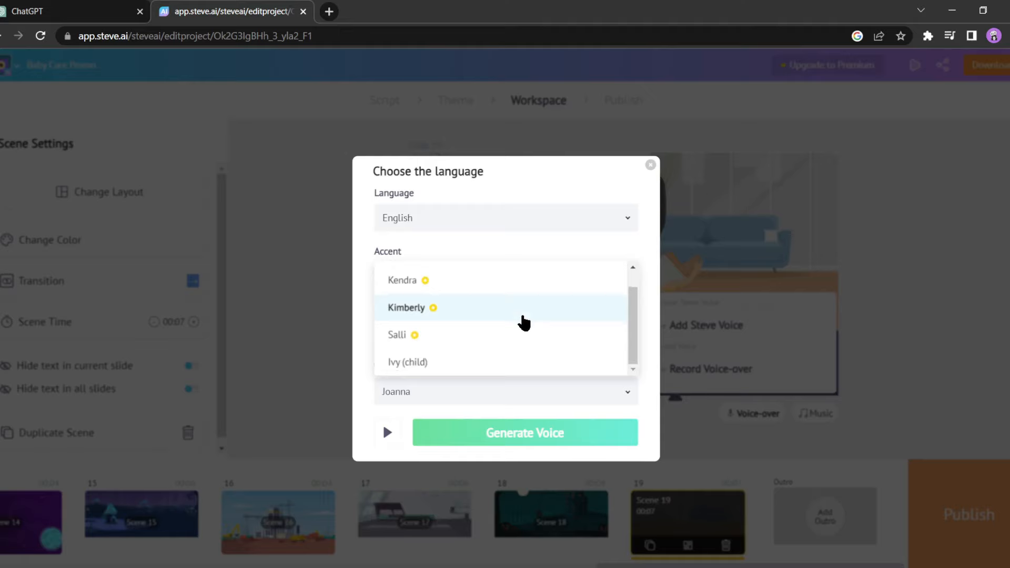
{"action": "left_click", "coordinate": [524, 432]}
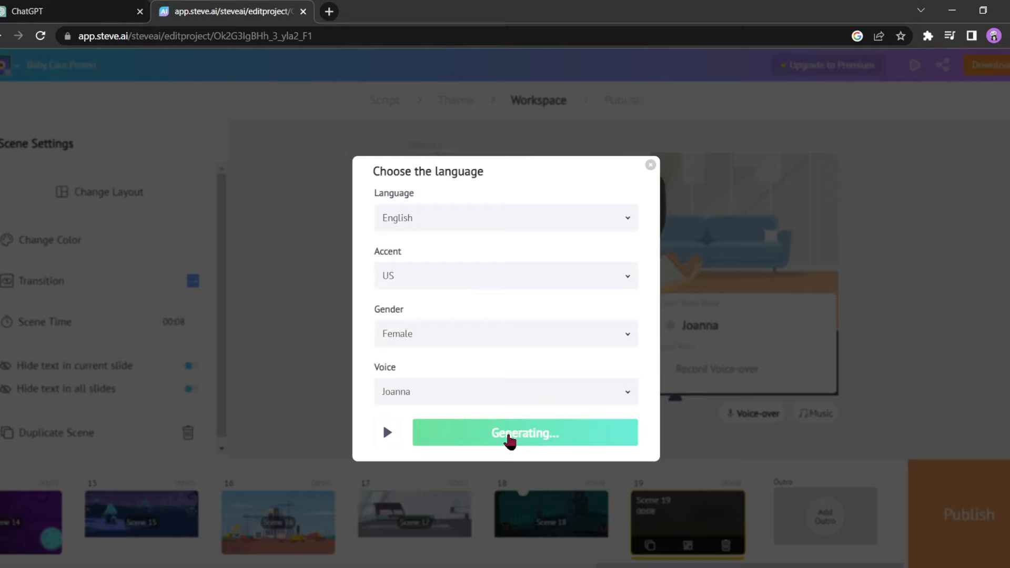
{"action": "left_click", "coordinate": [524, 432]}
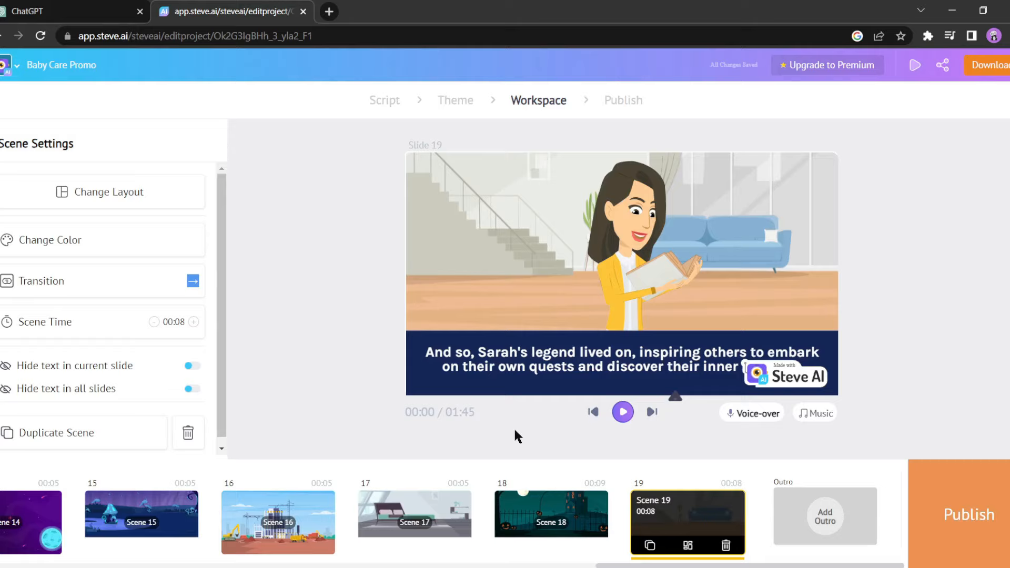
{"action": "left_click", "coordinate": [622, 413]}
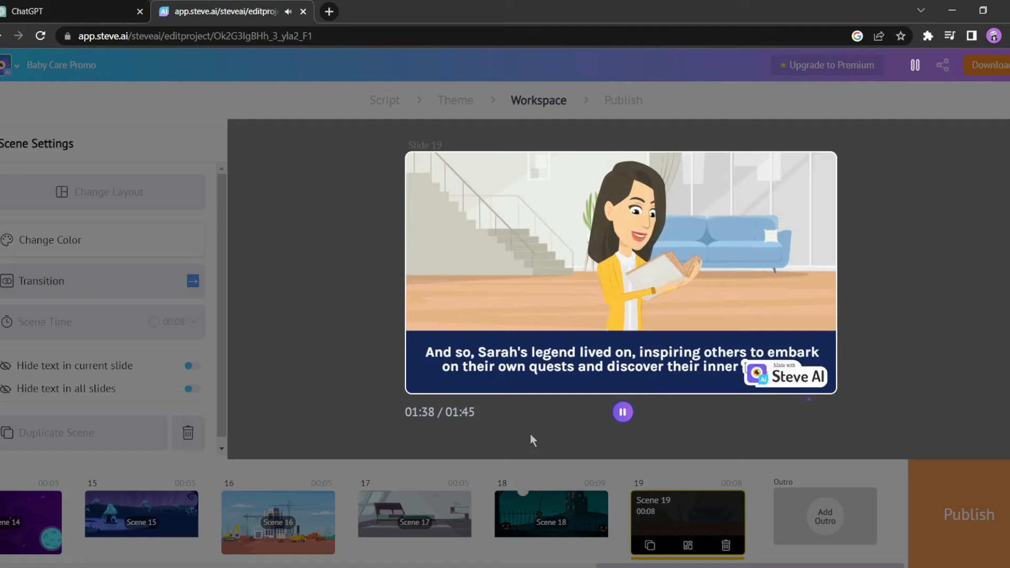